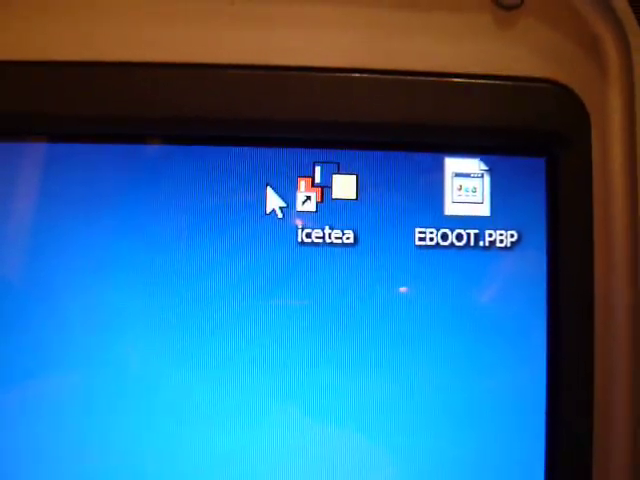
{"action": "mouse_move", "coordinate": [320, 190]}
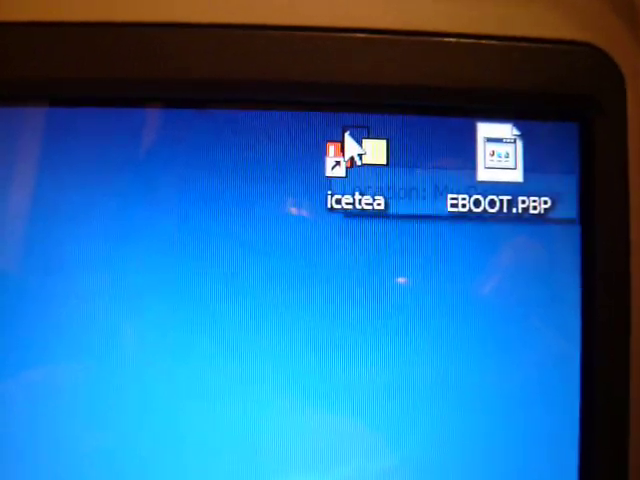
Step: Launch IceTea from the desktop shortcut and show the Eboot menu commands
{"action": "double_click", "coordinate": [344, 160]}
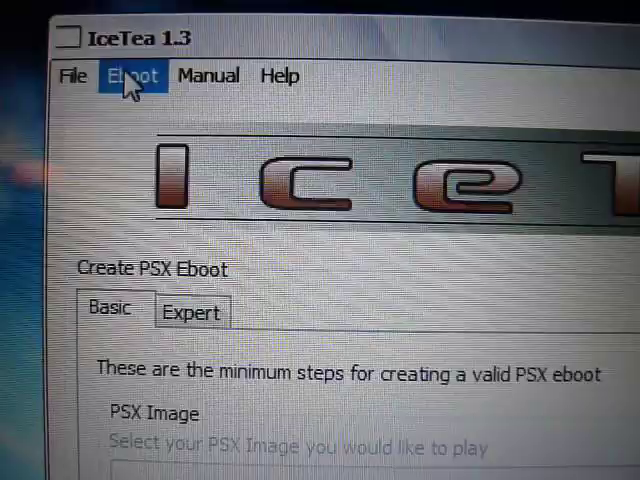
{"action": "left_click", "coordinate": [132, 76]}
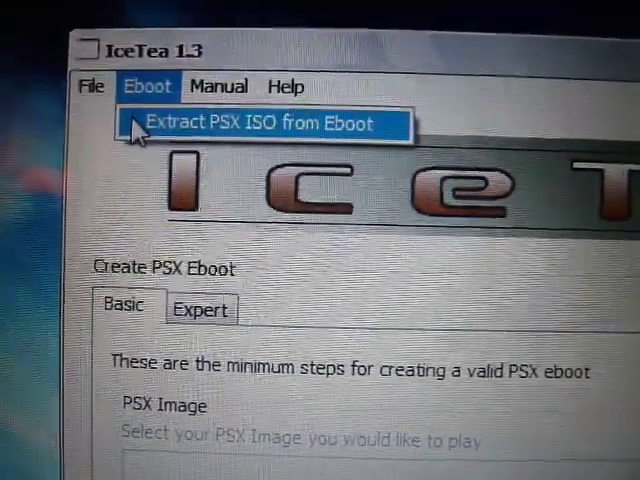
Step: Choose Extract PSX ISO from Eboot and set the desktop EBOOT.PBP as the source file
{"action": "left_click", "coordinate": [260, 122]}
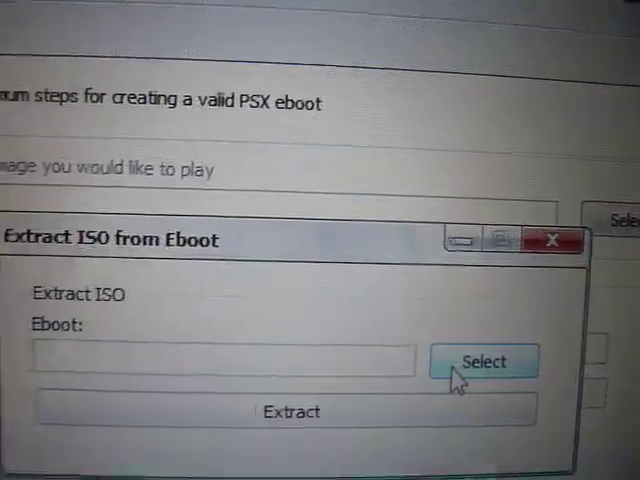
{"action": "left_click", "coordinate": [484, 360]}
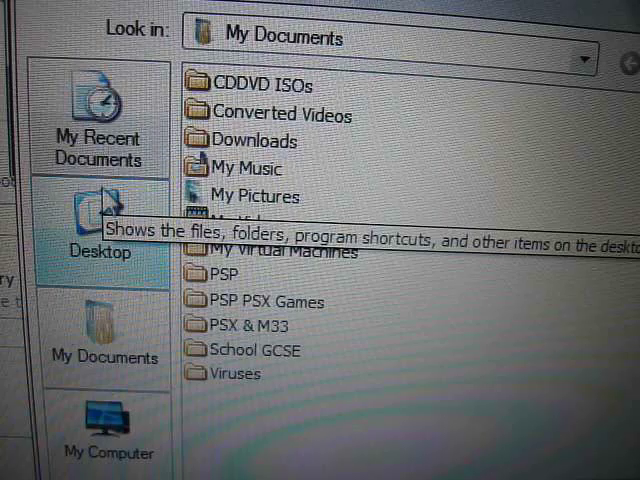
{"action": "left_click", "coordinate": [100, 236]}
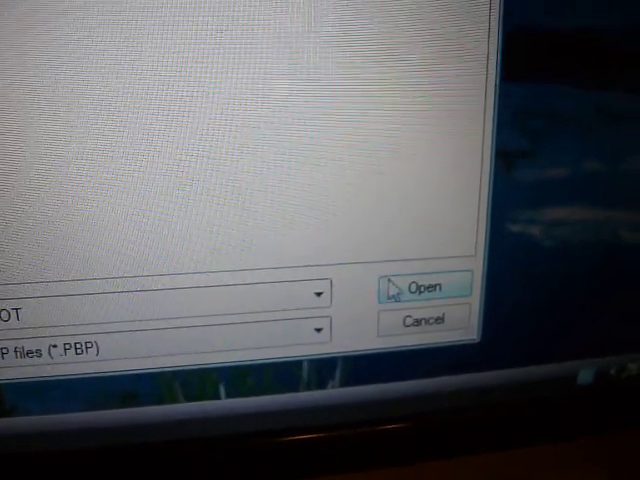
{"action": "left_click", "coordinate": [424, 288]}
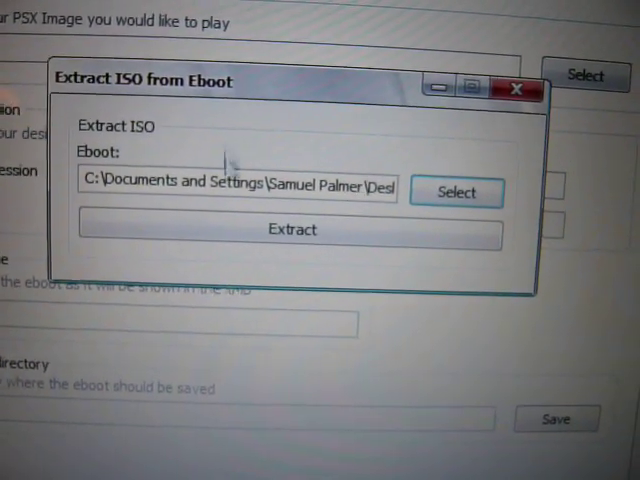
Step: Extract the eboot to an ISO saved as 'ps1' and let the conversion run
{"action": "left_click", "coordinate": [456, 192]}
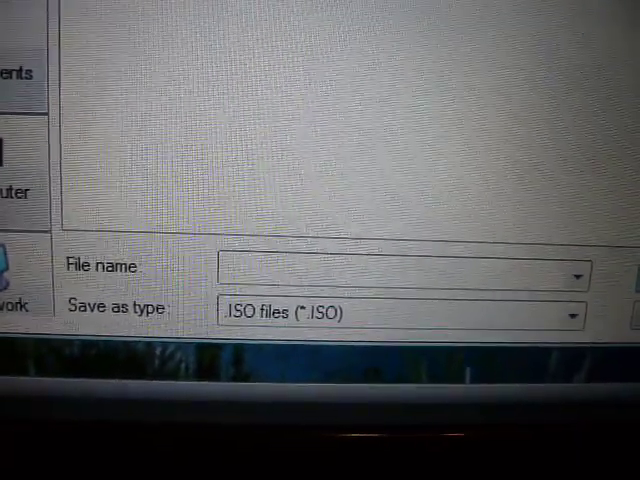
{"action": "type", "text": "ps1"}
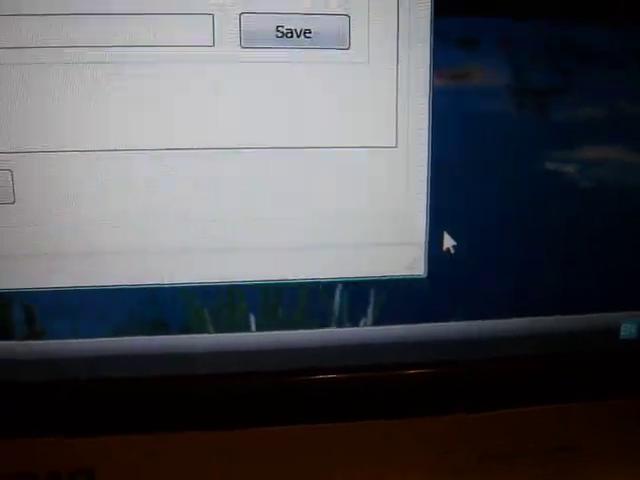
{"action": "left_click", "coordinate": [292, 32]}
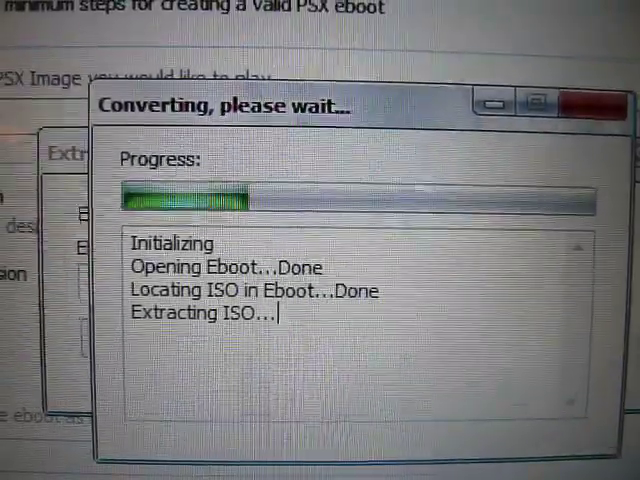